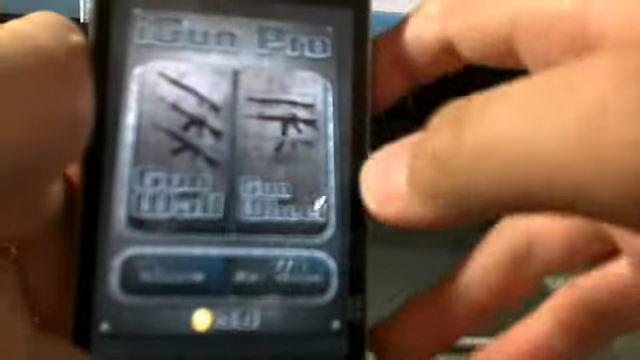
View the Desert Eagle's Options list with Apply Skins, then move to the gun selection list
left_click(184, 196)
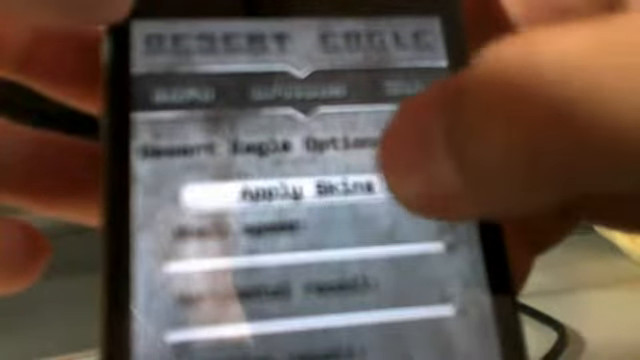
left_click(300, 190)
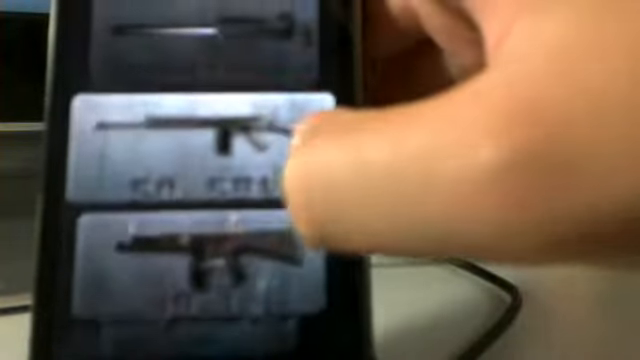